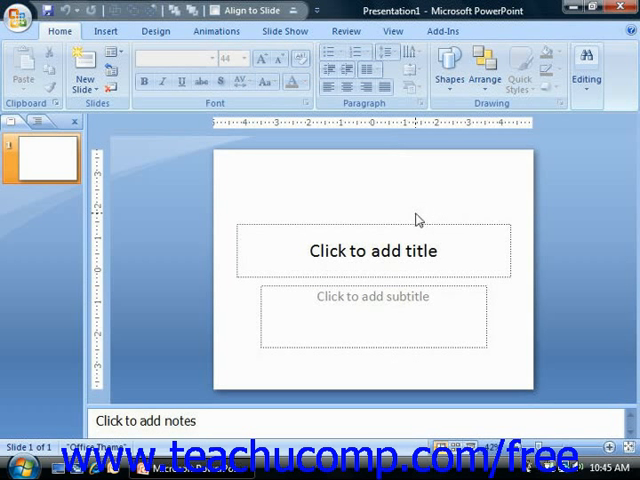
mouse_move(184, 188)
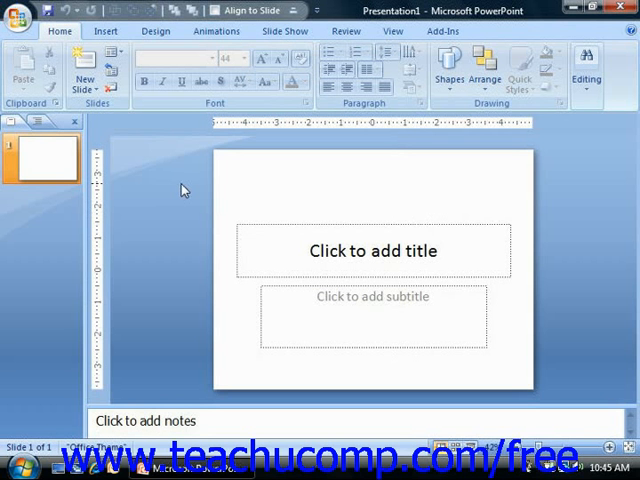
mouse_move(170, 190)
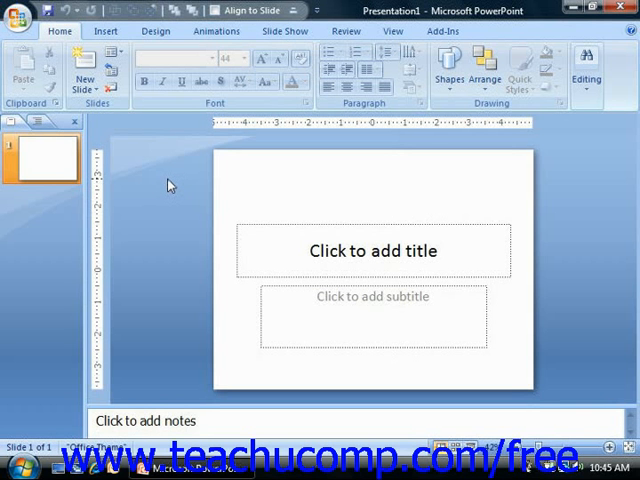
mouse_move(200, 176)
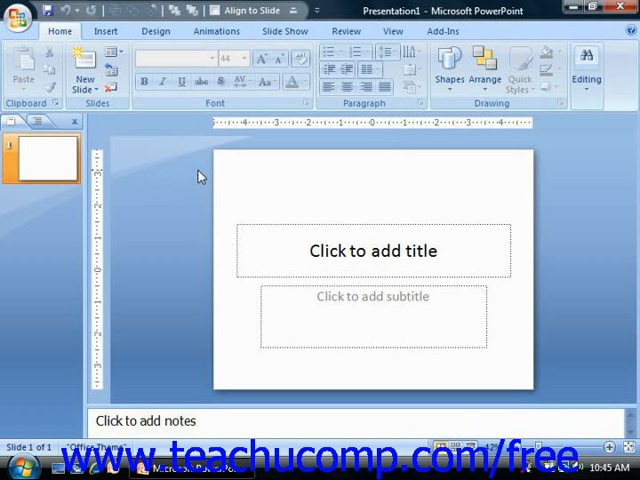
mouse_move(256, 174)
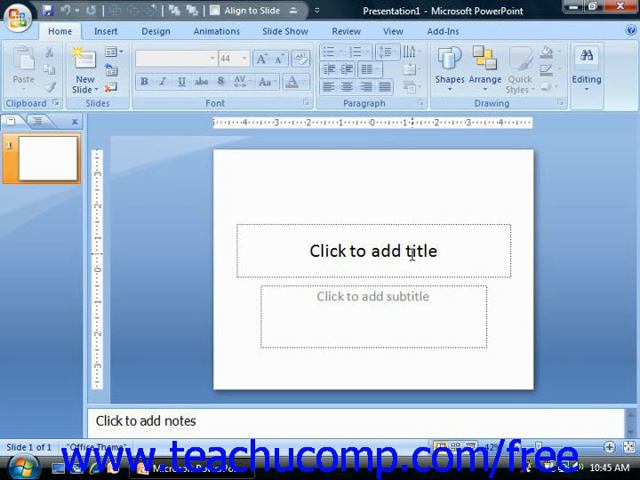
mouse_move(338, 186)
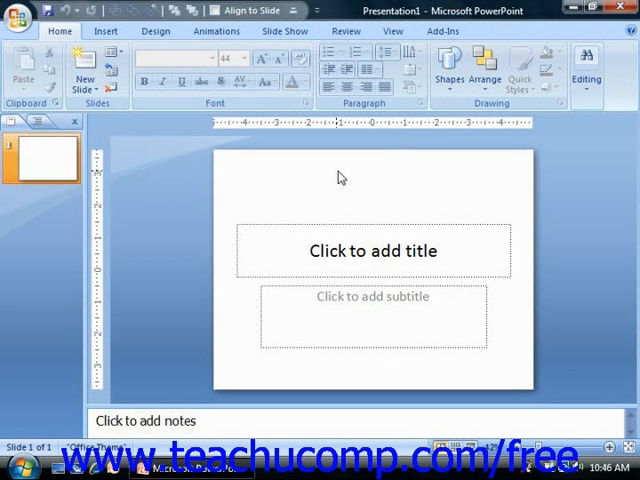
mouse_move(384, 190)
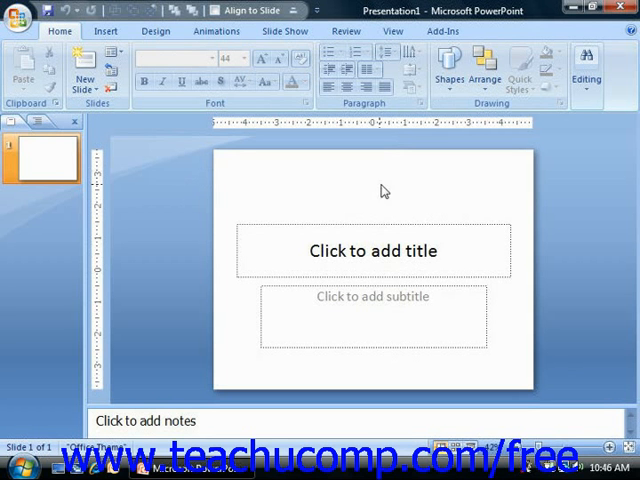
mouse_move(372, 12)
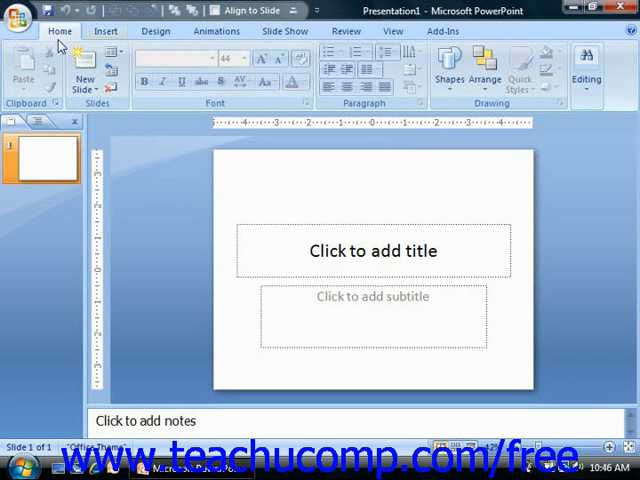
- Browse the Insert and Home ribbons and the Office button's file commands and recent documents
click(104, 32)
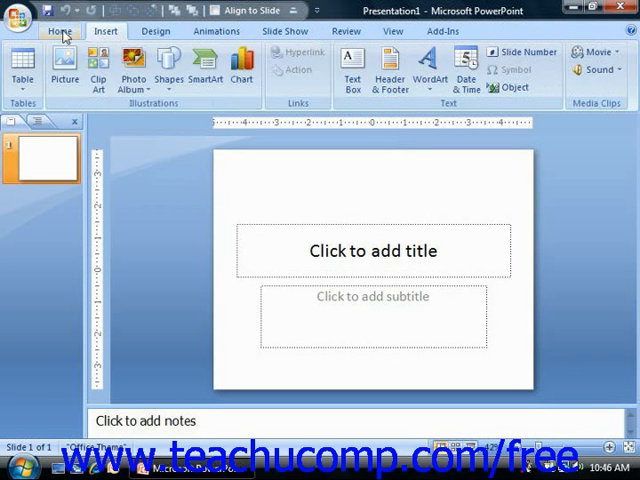
click(60, 32)
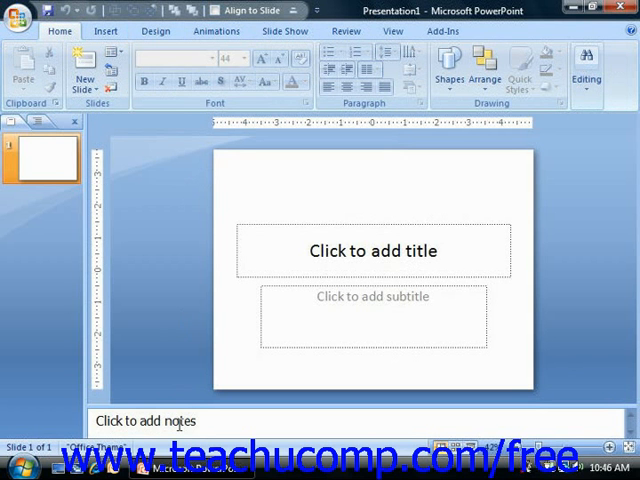
mouse_move(488, 420)
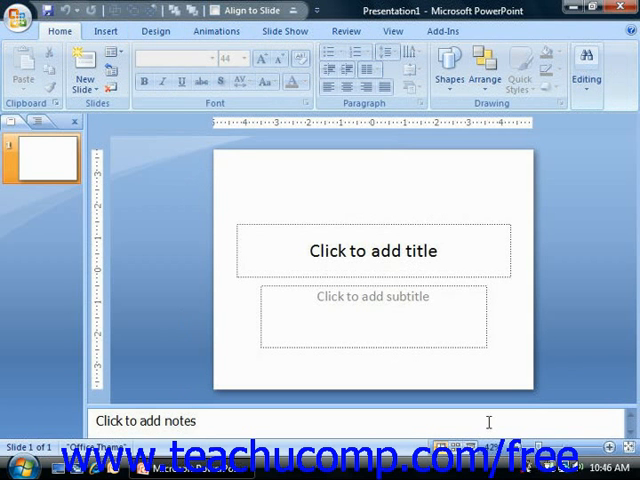
mouse_move(352, 156)
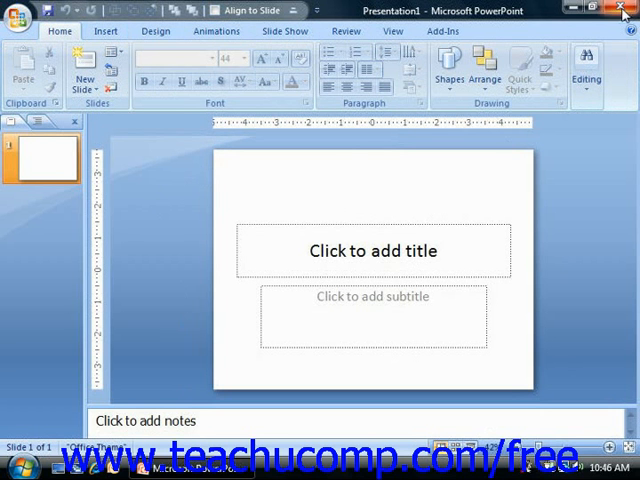
mouse_move(616, 10)
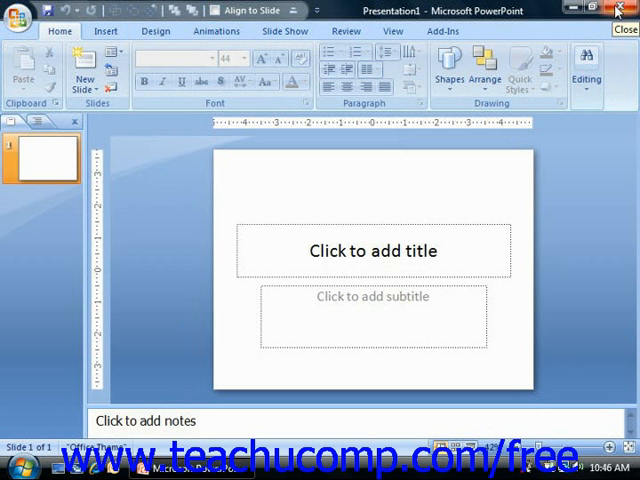
mouse_move(556, 128)
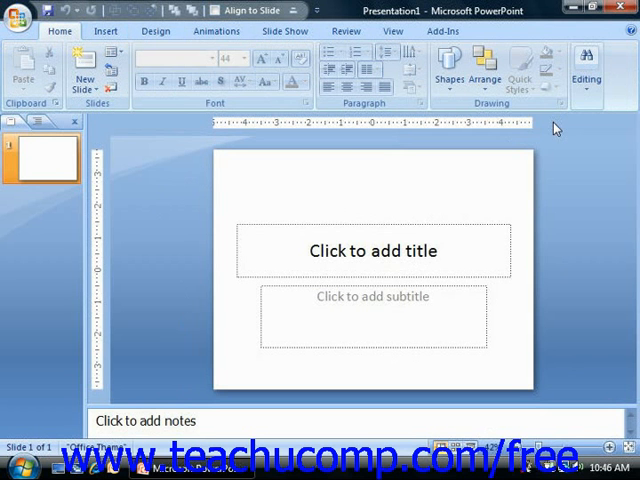
mouse_move(332, 196)
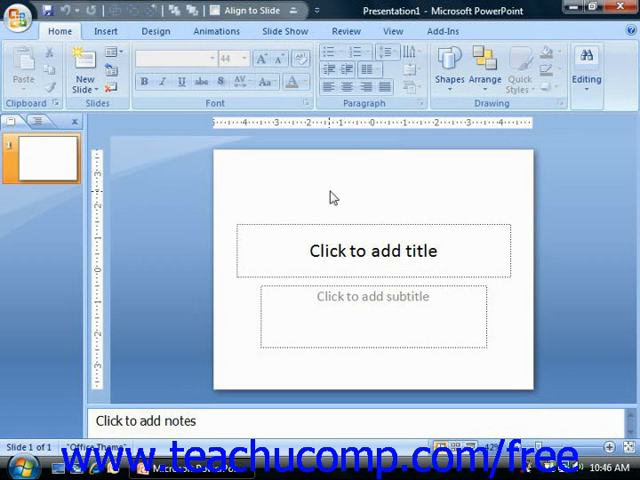
click(372, 252)
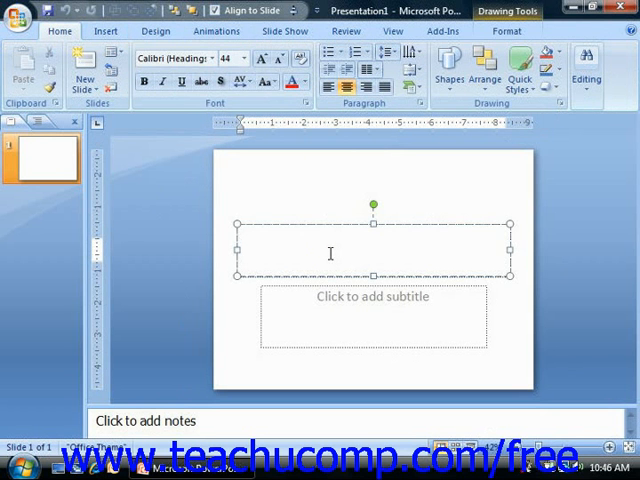
click(312, 190)
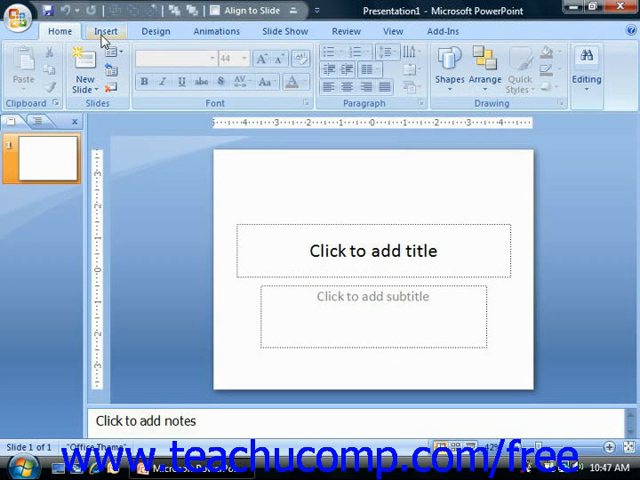
mouse_move(156, 32)
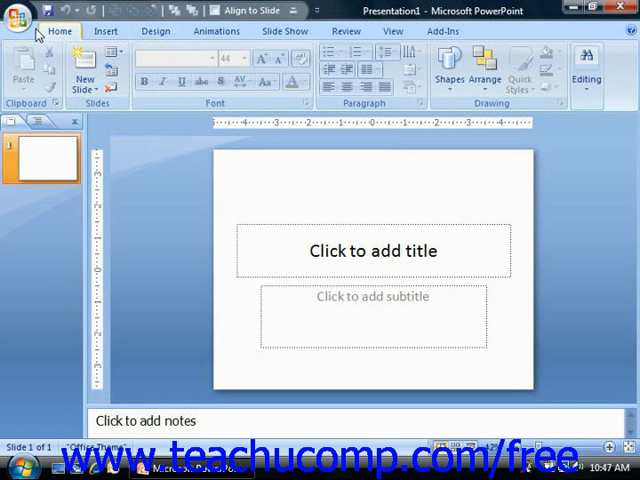
mouse_move(18, 18)
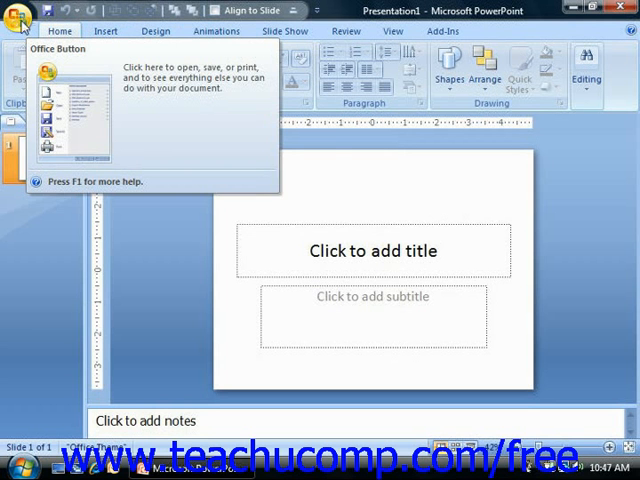
click(18, 16)
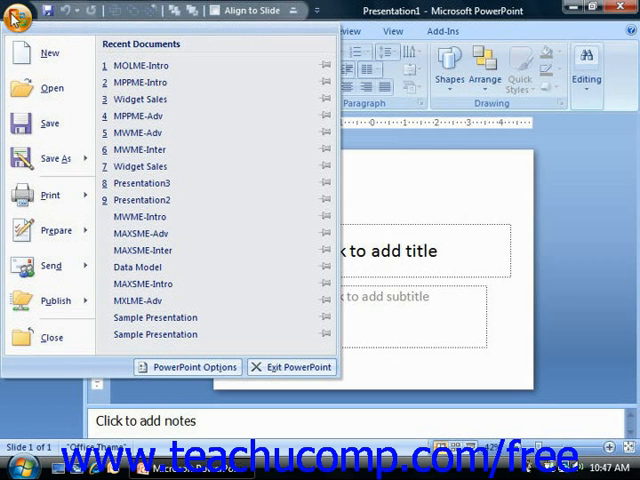
mouse_move(46, 52)
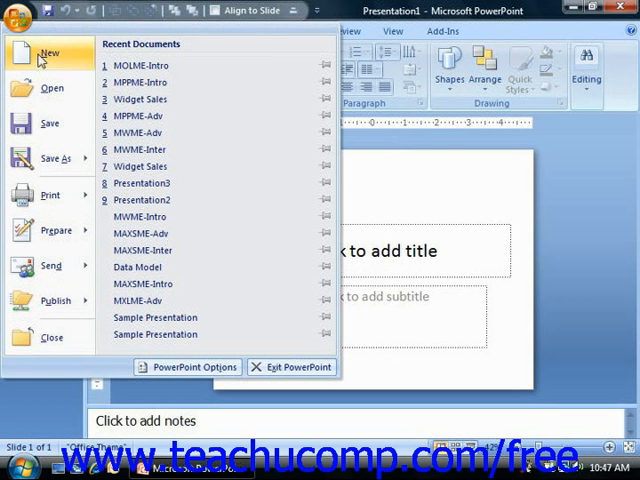
mouse_move(52, 122)
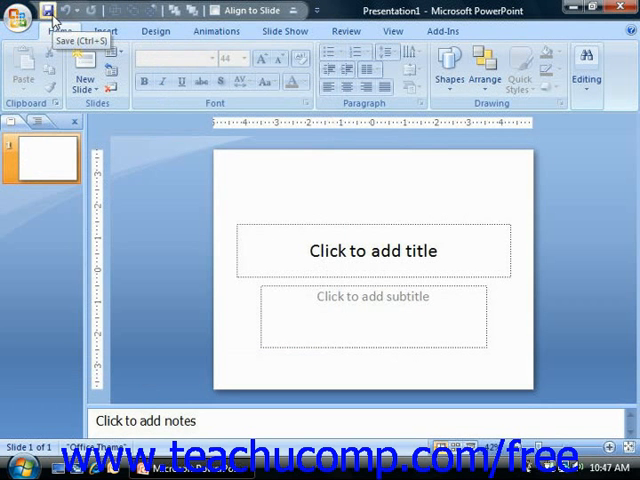
mouse_move(296, 10)
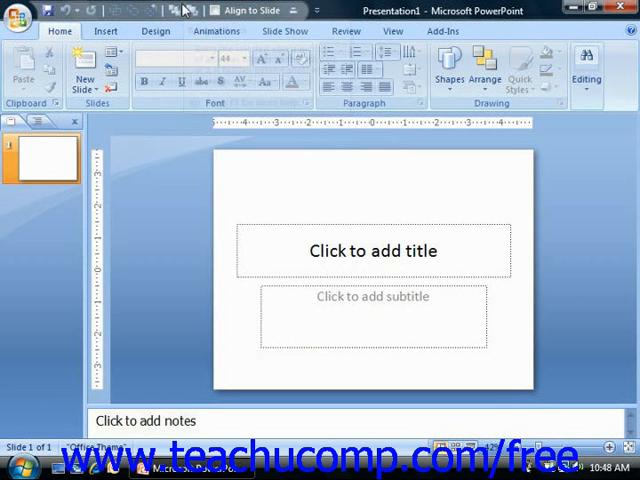
mouse_move(116, 10)
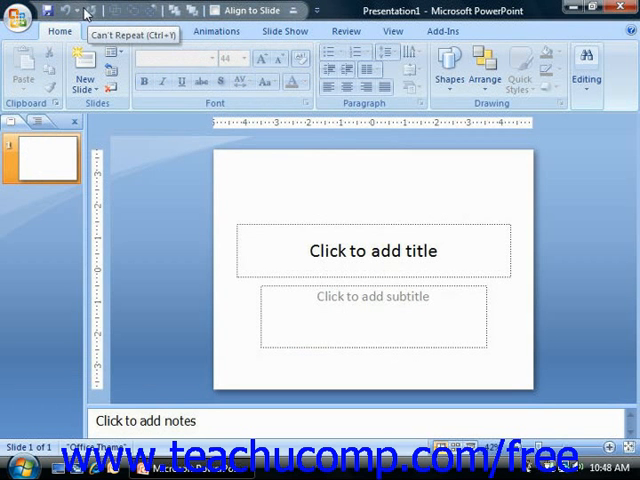
mouse_move(156, 32)
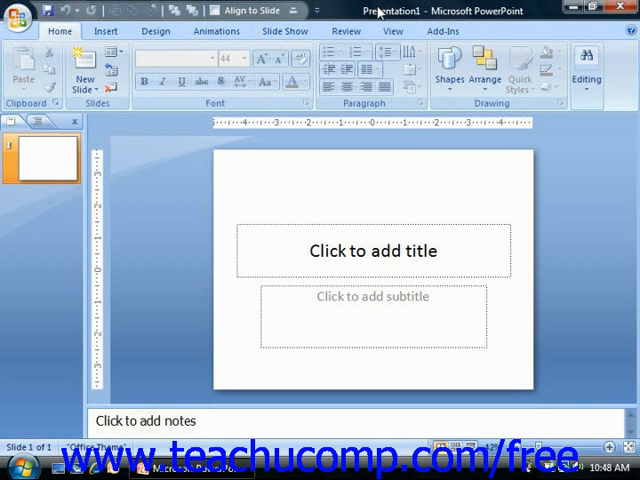
mouse_move(228, 156)
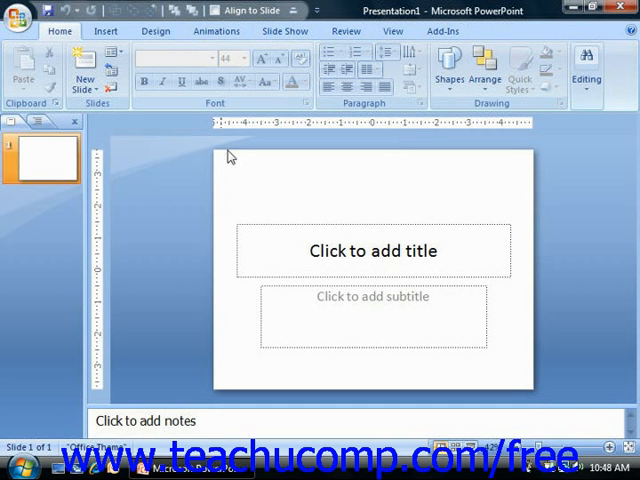
- Activate the blank slide's 'Click to add title' placeholder for text entry, leaving it empty
click(372, 250)
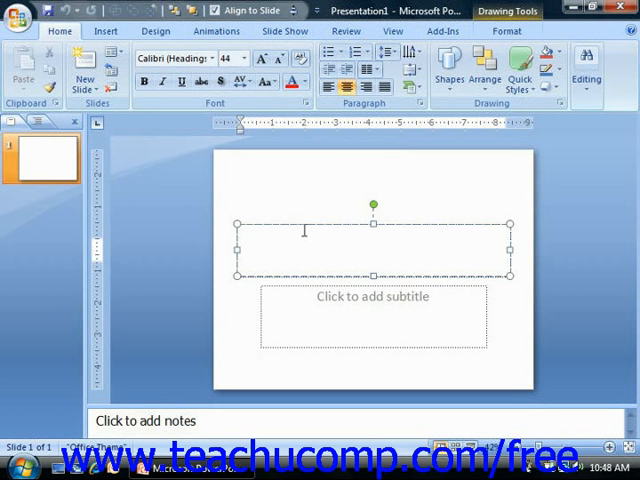
click(372, 250)
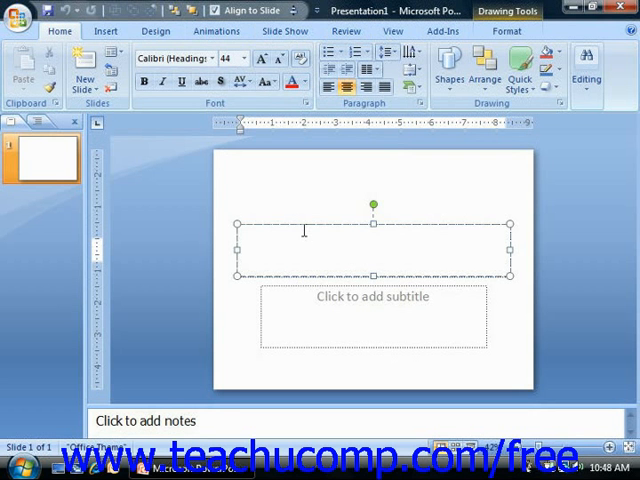
click(372, 246)
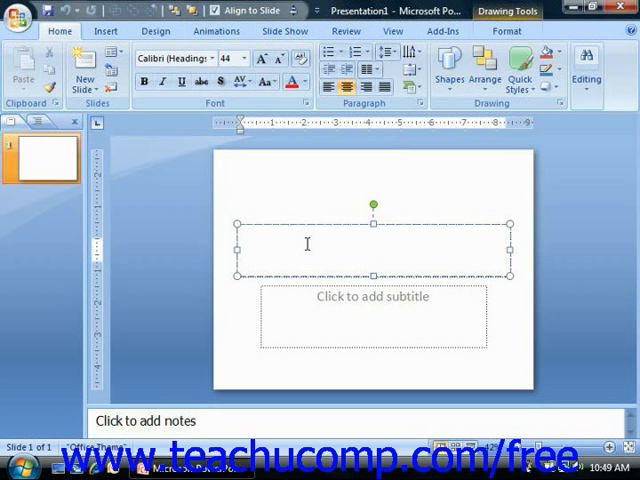
click(372, 244)
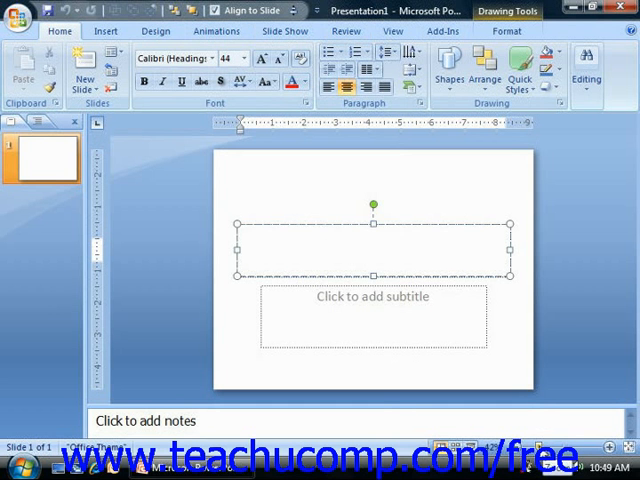
click(368, 236)
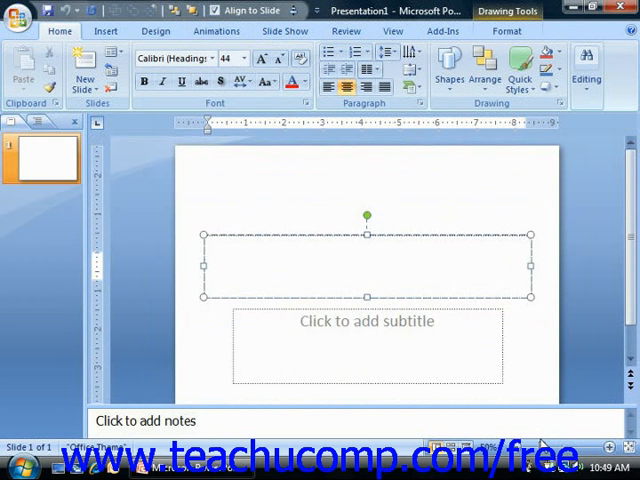
click(368, 268)
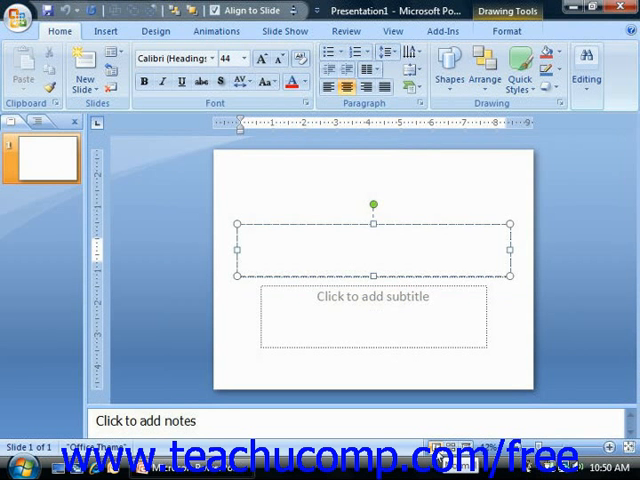
click(372, 246)
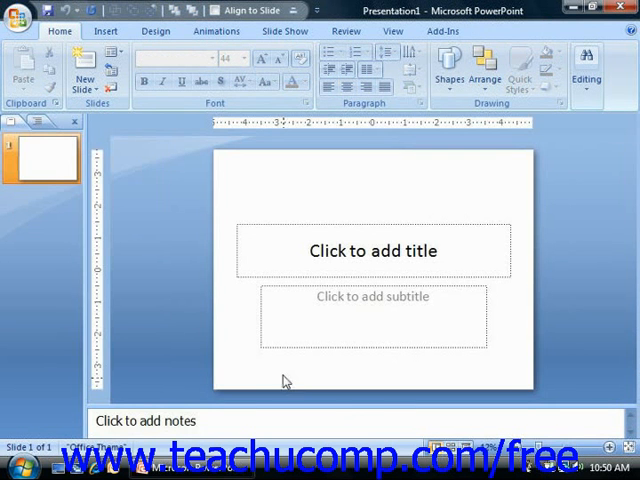
mouse_move(200, 272)
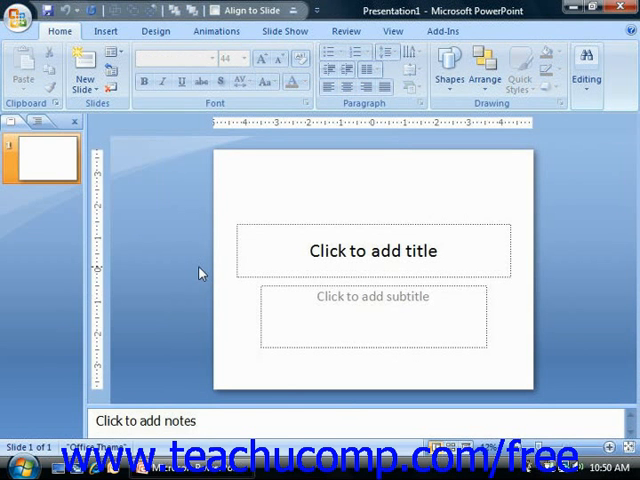